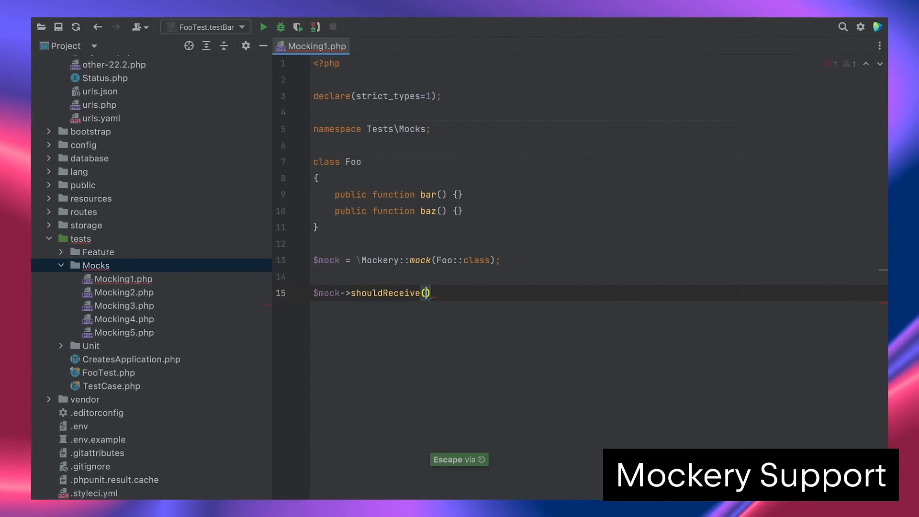
Complete the mock's bar() call, run Rector on the app folder, and start debugging debug.php.
text('bar')->bar();)
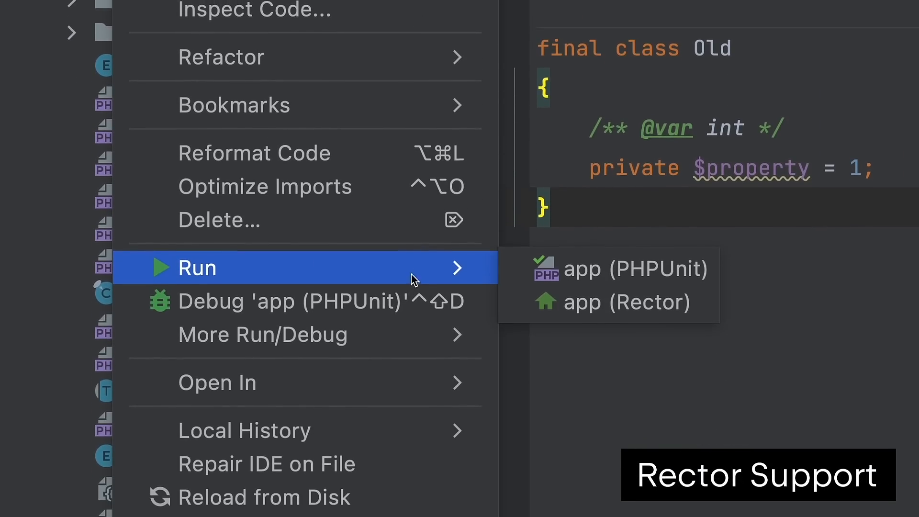
click(625, 303)
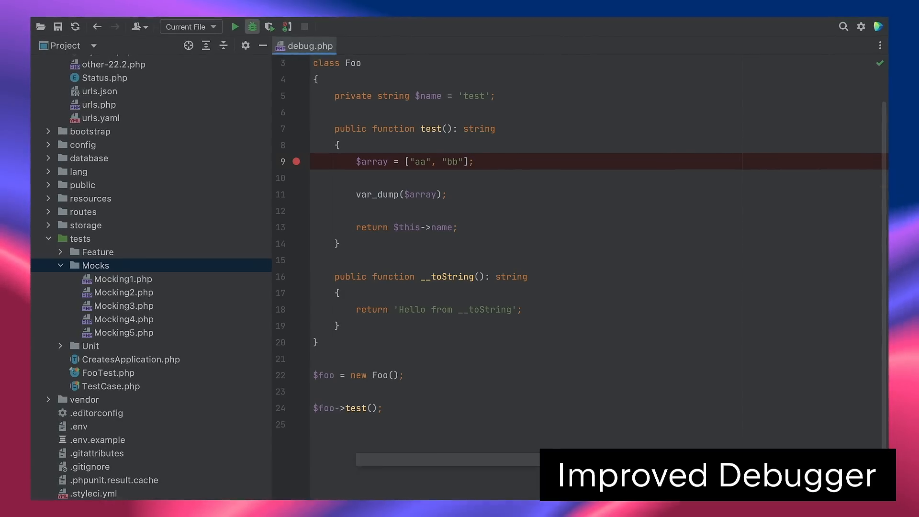
click(251, 26)
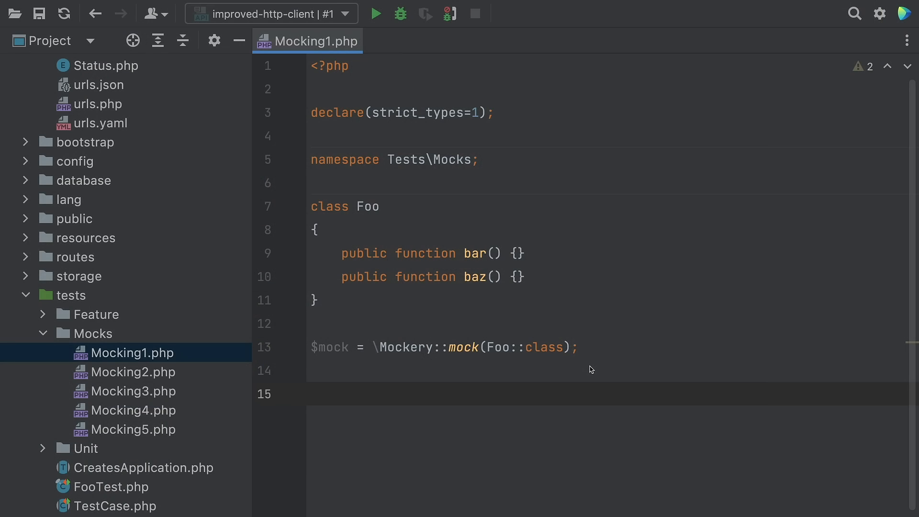
Type $mock->shou and add shouldAllowMockingProtectedMethods() to the ProtectedFoo mock in Mocking3.php.
text($mock->shouldReceive('b)
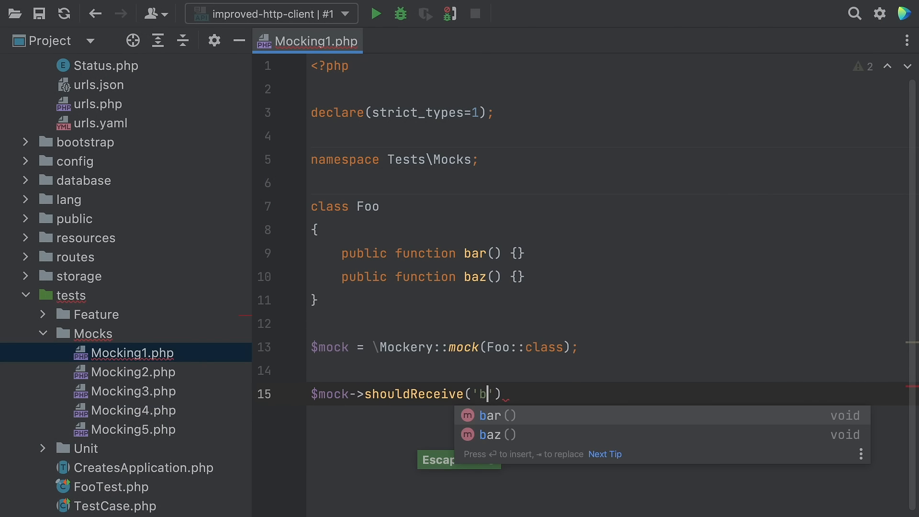
click(133, 391)
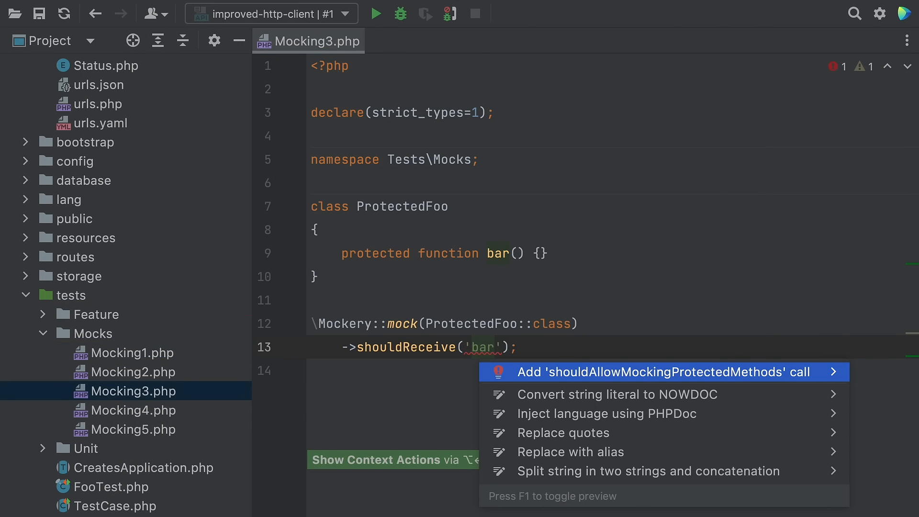
click(661, 371)
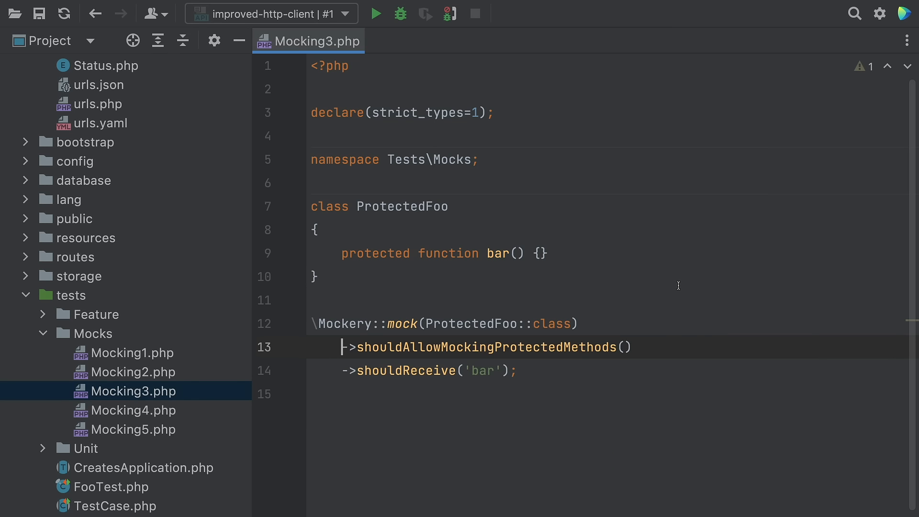
Open Mocking2.php and Mocking4.php and type $mock->method(); in the mock.
click(133, 371)
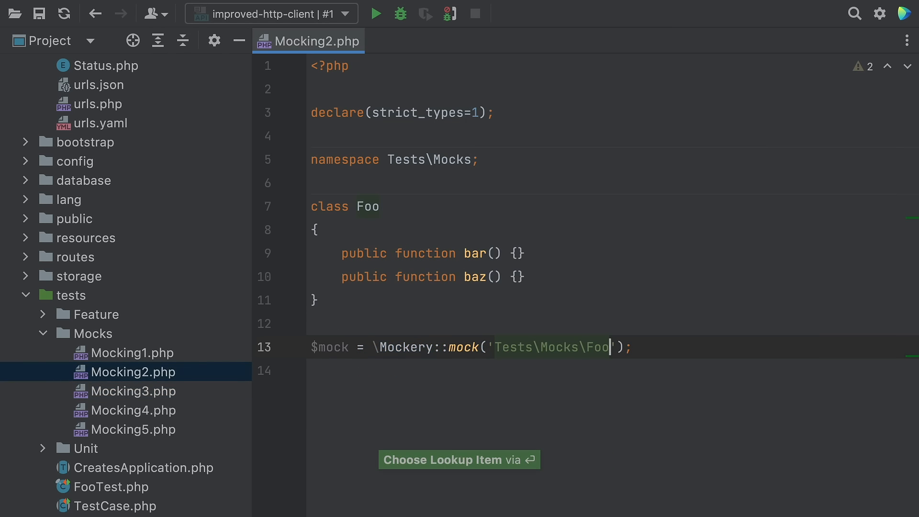
click(132, 409)
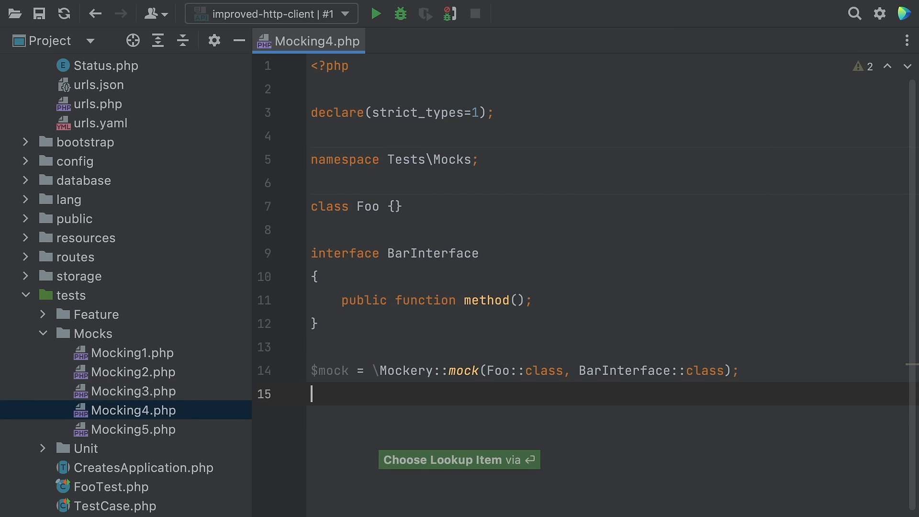
text($mock->method();)
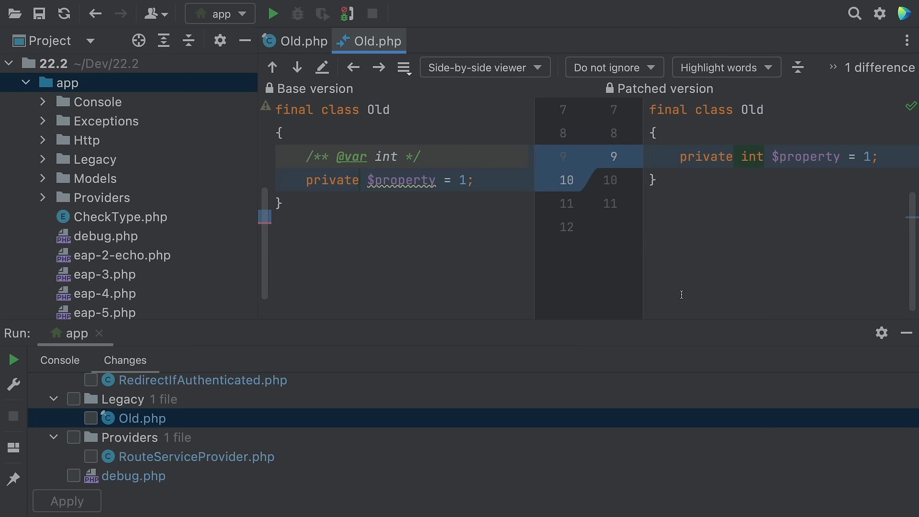
Select Old.php in Rector's Changes tab to view the docblock-to-int-typed-property diff.
click(90, 418)
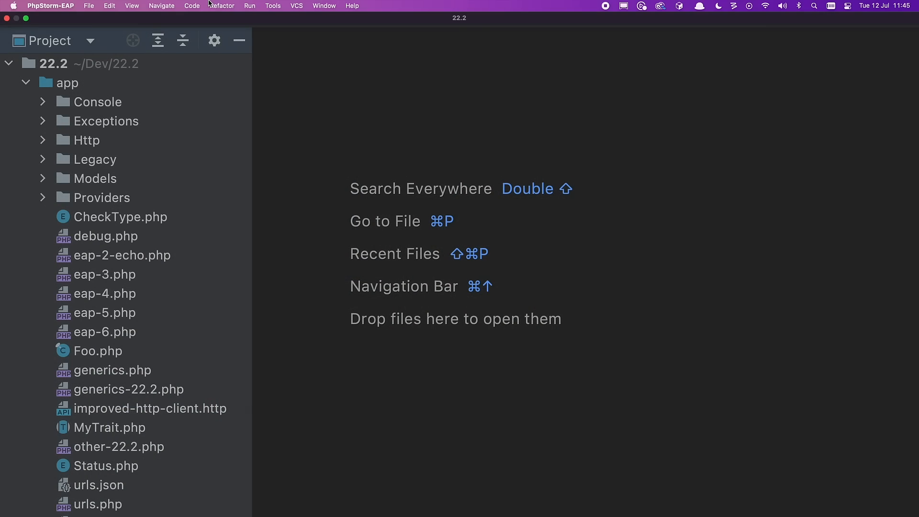
Show the Rector 'app' run configuration with its directory and --clear-cache arguments.
click(249, 6)
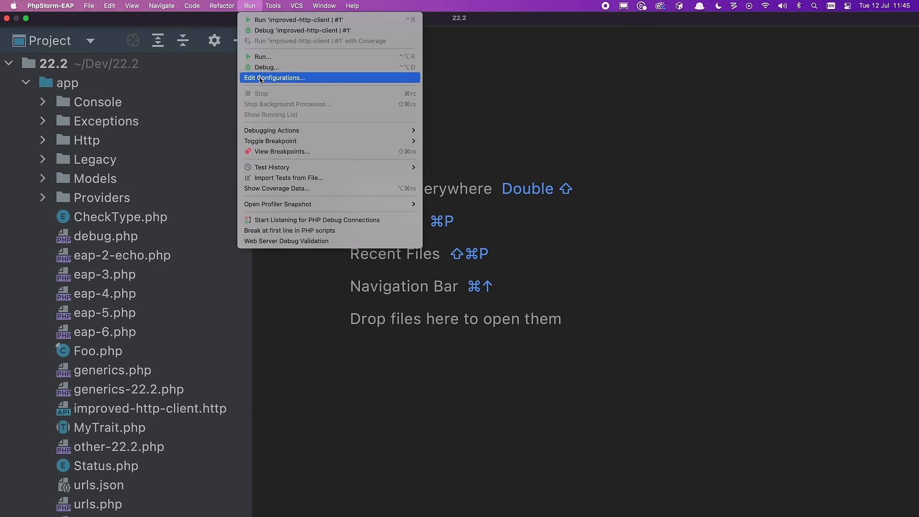
click(274, 78)
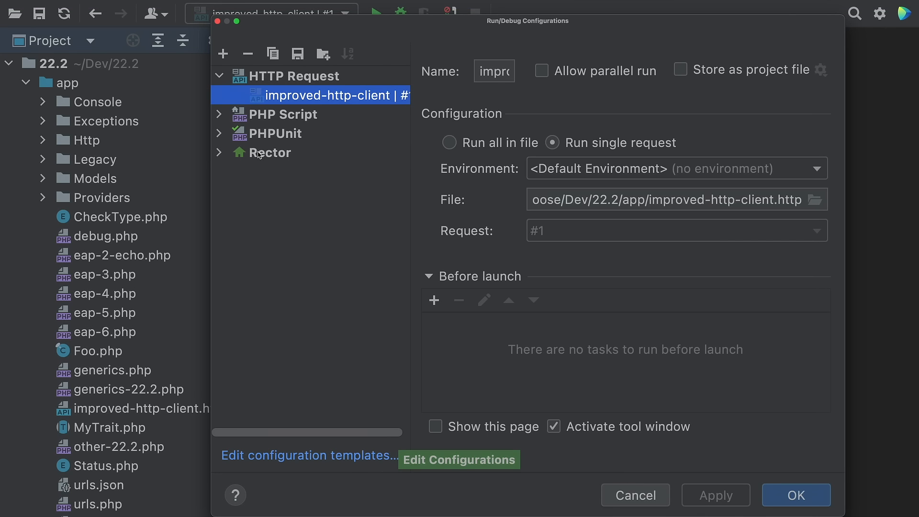
click(274, 172)
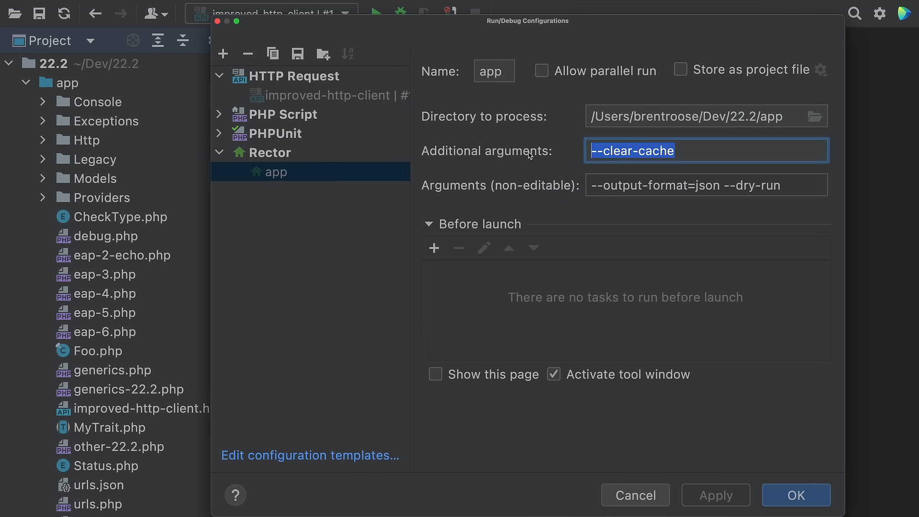
click(794, 494)
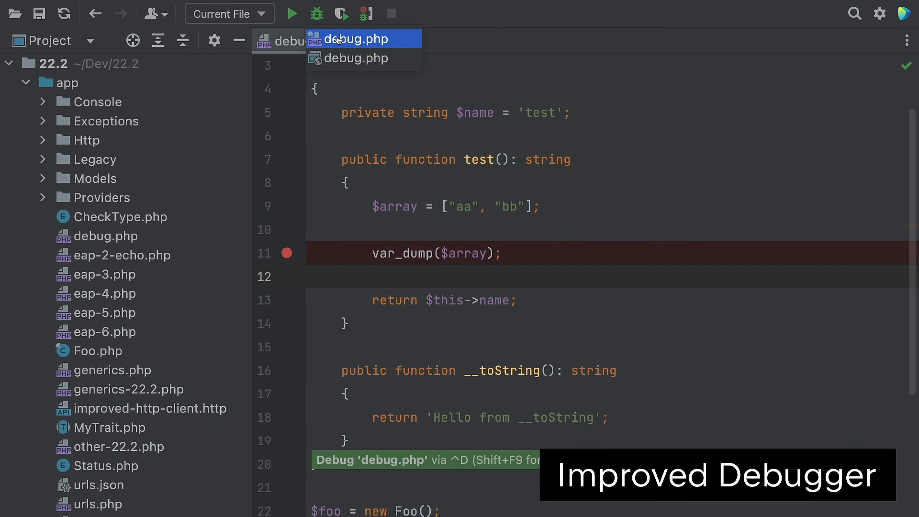
Debug debug.php as a PHP script with the var_dump breakpoint set.
click(317, 13)
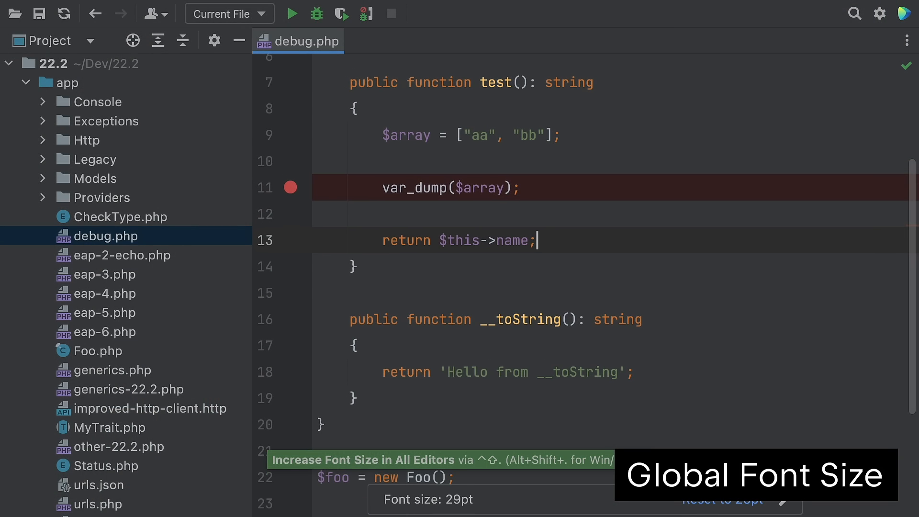
Enlarge the font in all editors, then shrink it back to 25pt.
key(ctrl+shift+minus)
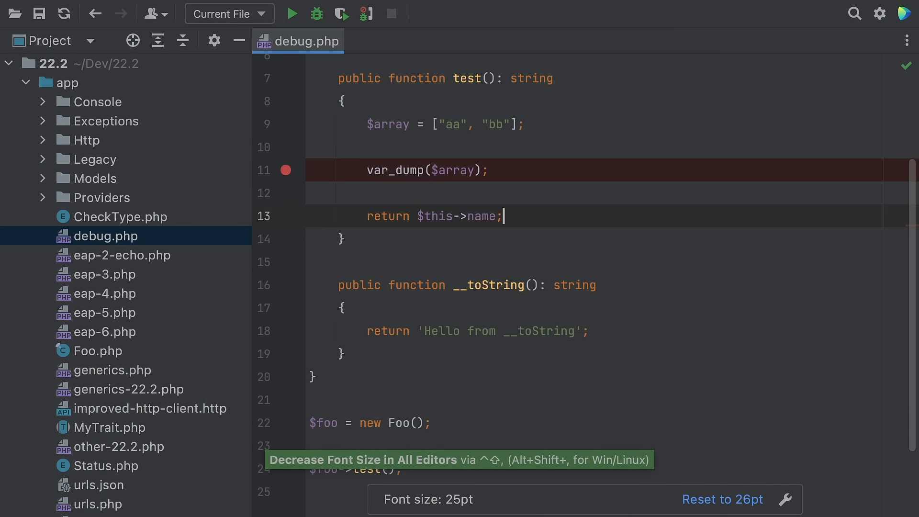
key(ctrl+shift+minus)
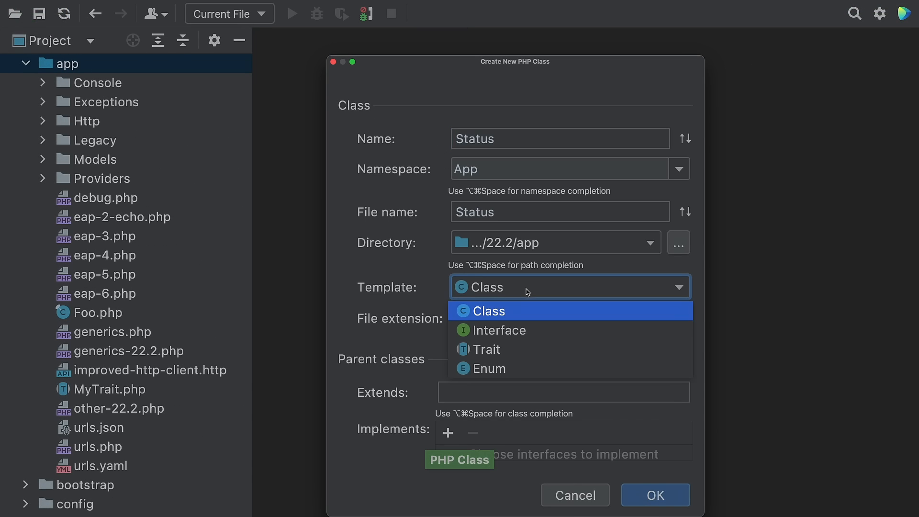
Choose the Enum template for Status and view the PHP Enum file template.
click(489, 368)
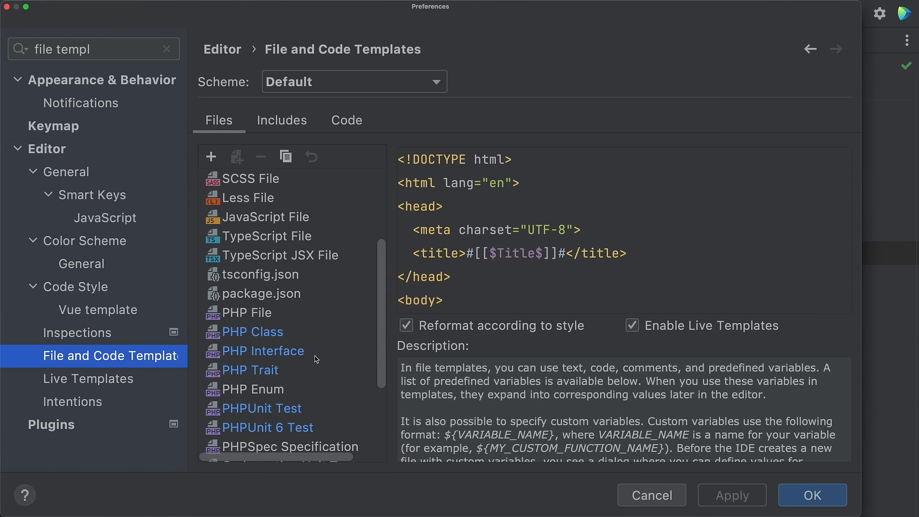
click(252, 370)
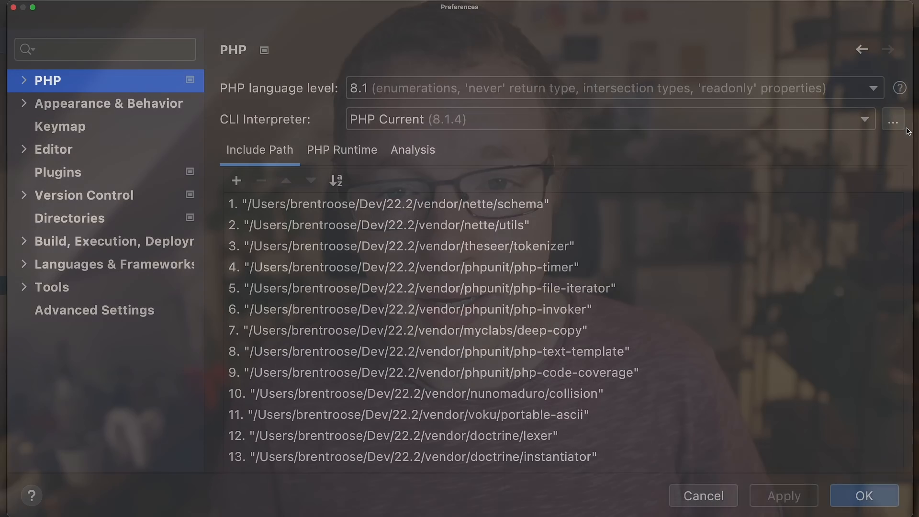
List the CLI interpreters, then show PHPStan's interpreter choices under Quality Tools.
click(893, 119)
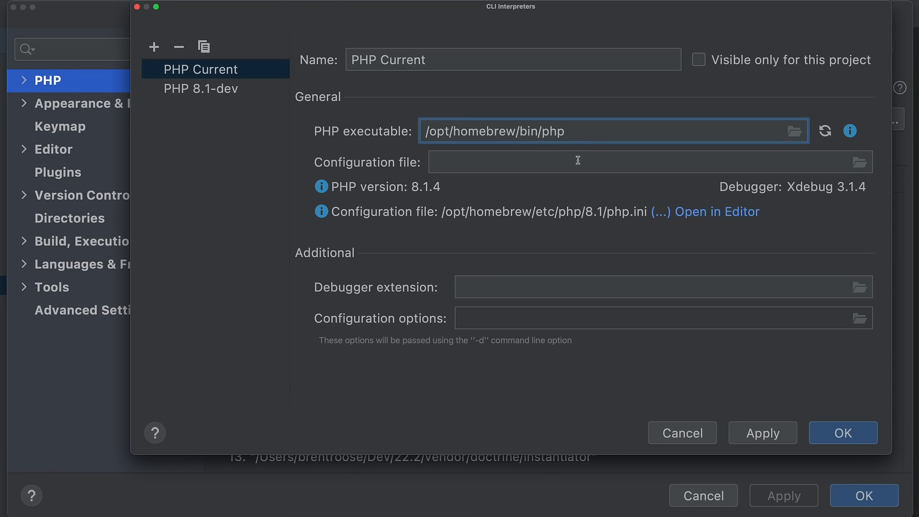
mouse_move(583, 161)
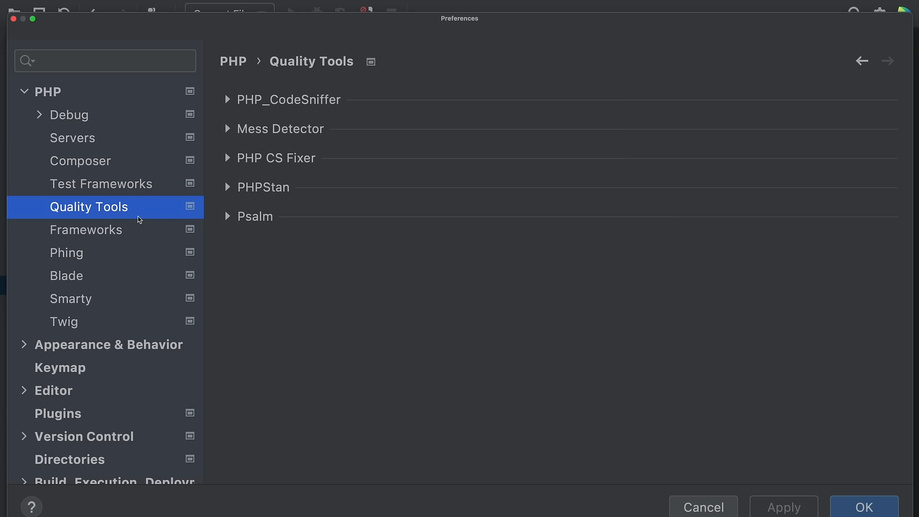
click(227, 187)
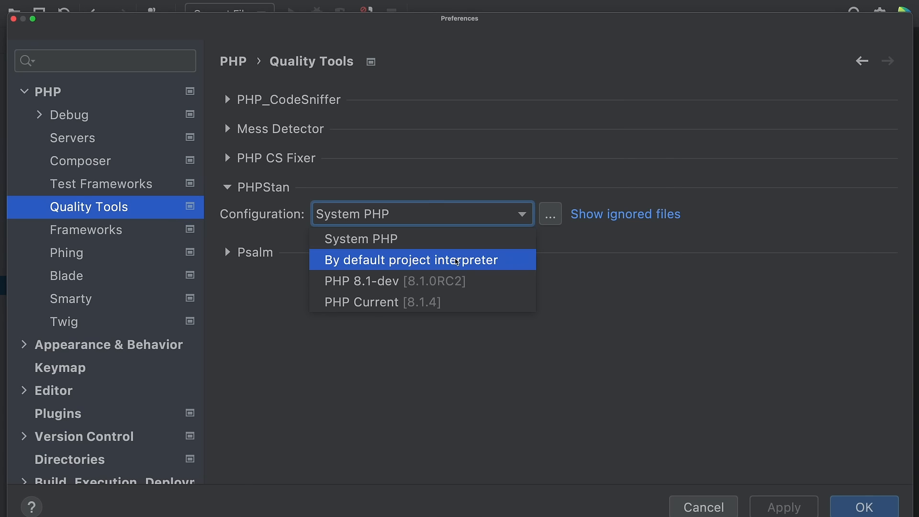
mouse_move(493, 301)
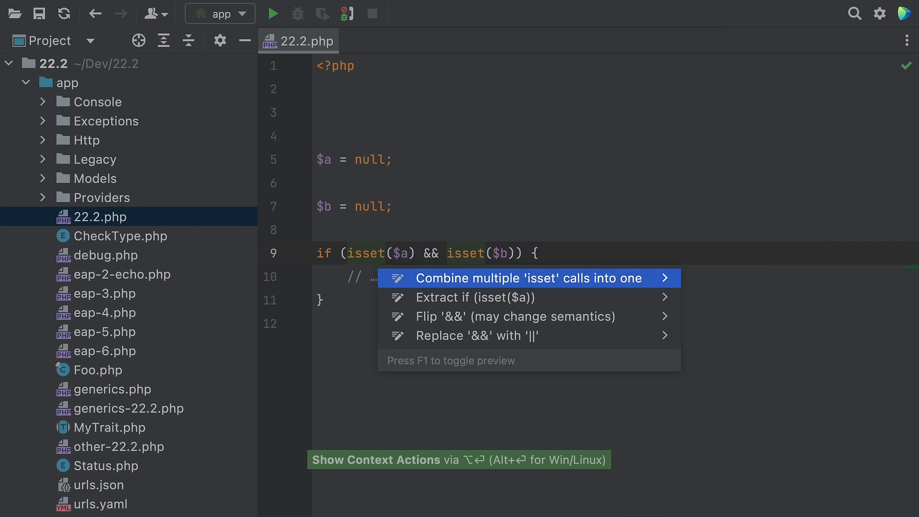
click(525, 277)
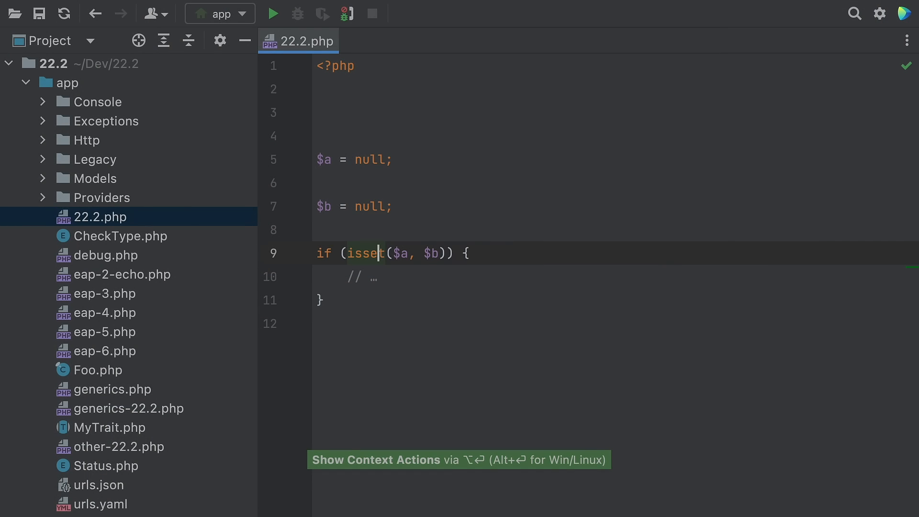
key(Alt+Enter)
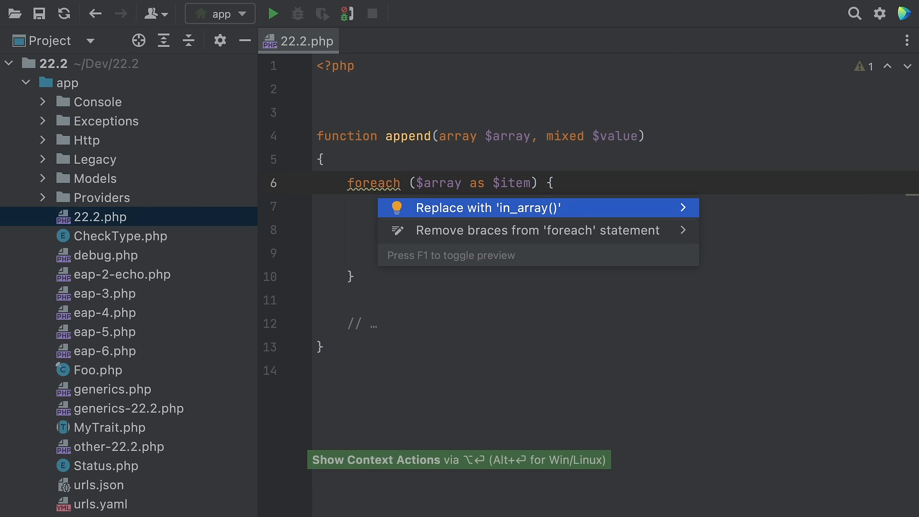
click(486, 208)
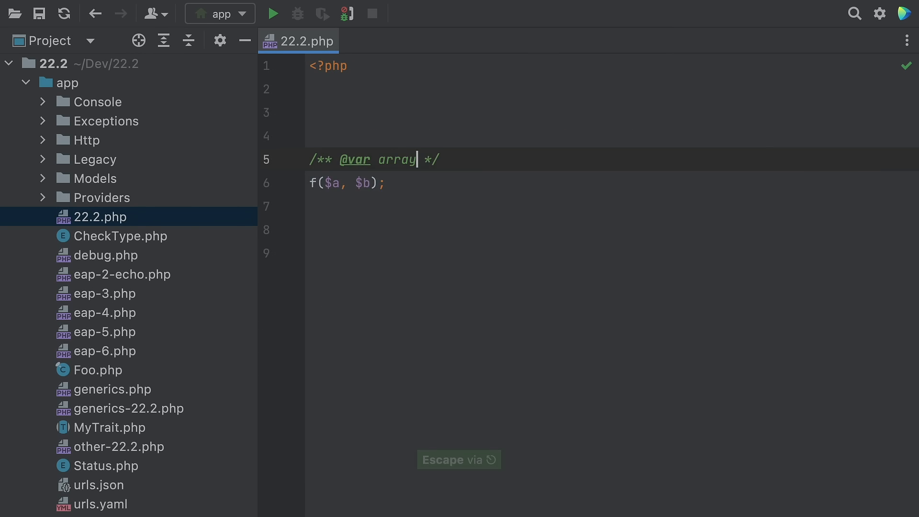
key(alt+enter)
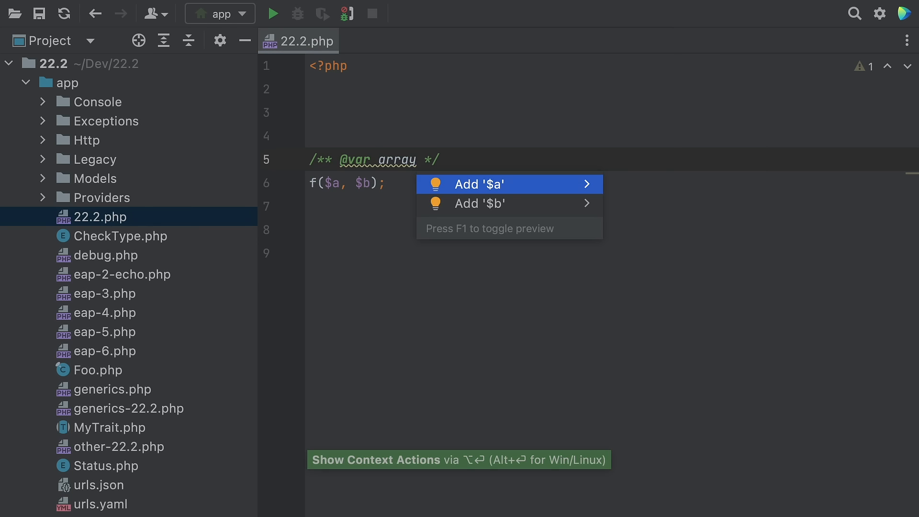
click(479, 183)
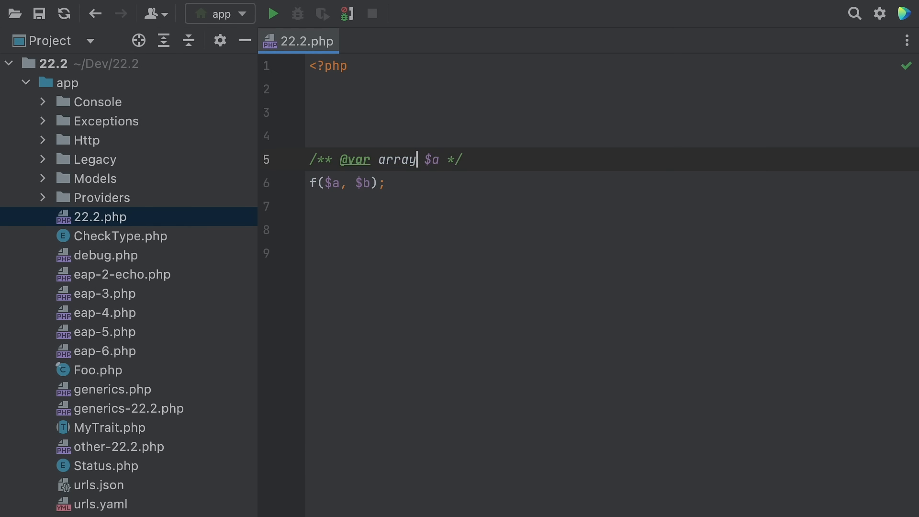
click(126, 388)
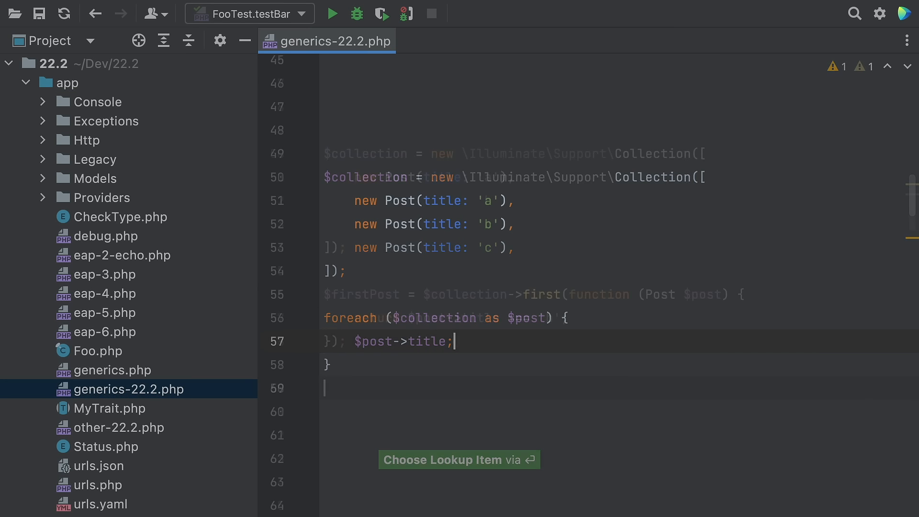
Type $firstPost-> on line 60 so completion offers title as a string.
text($firstPost->)
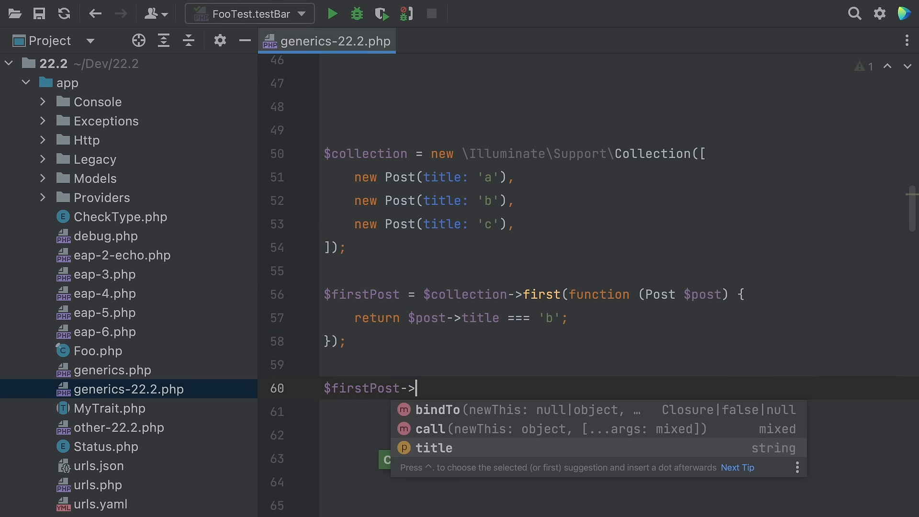